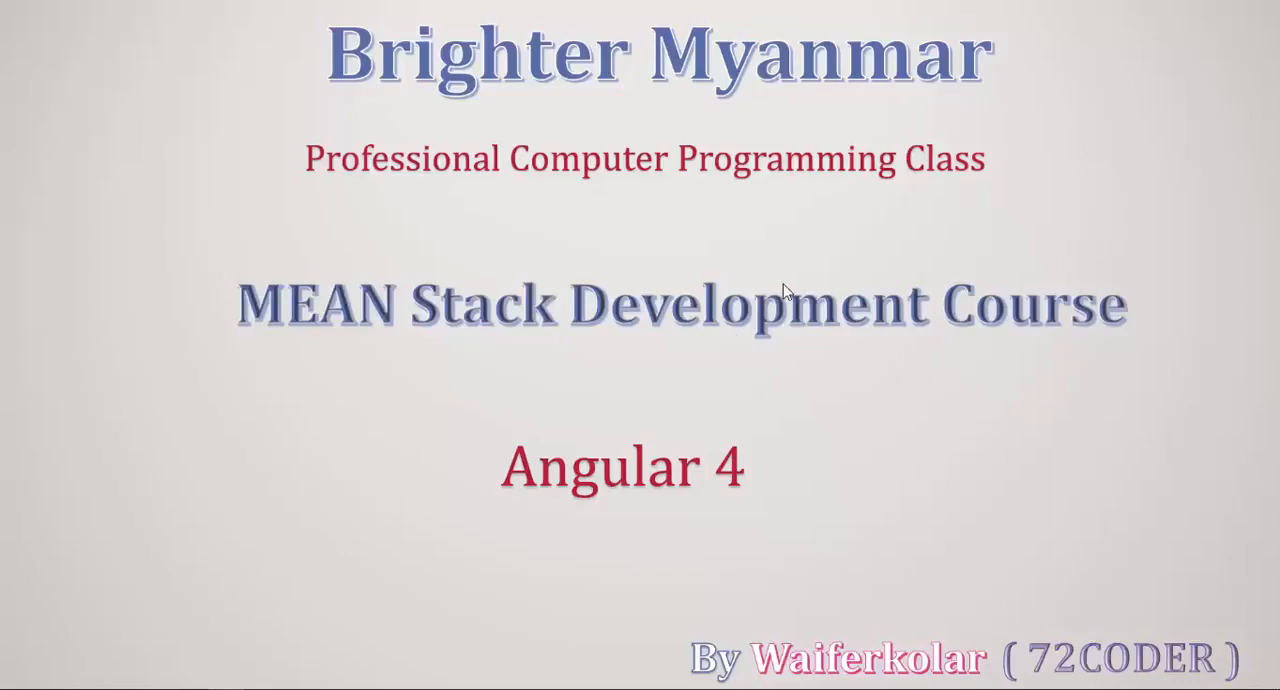
mouse_move(180, 598)
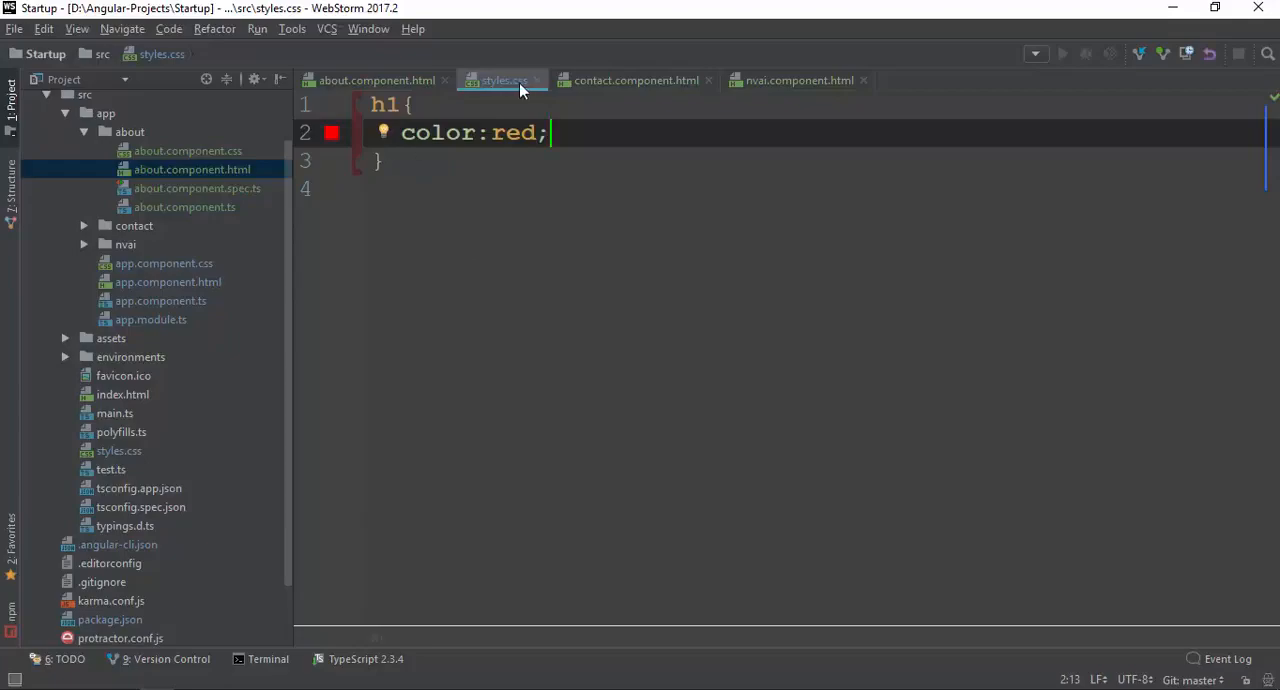
Close the stylesheet and open nvai.component.ts and app.component.html from the Project tree.
left_click(376, 80)
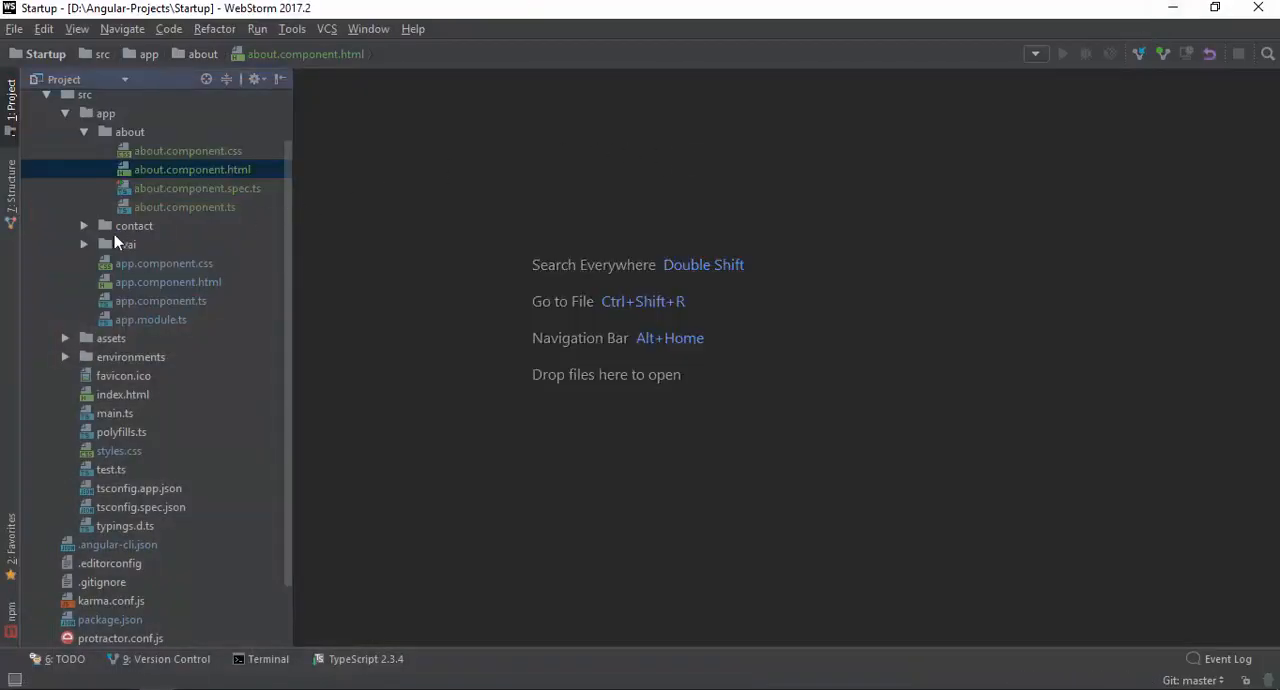
left_click(84, 132)
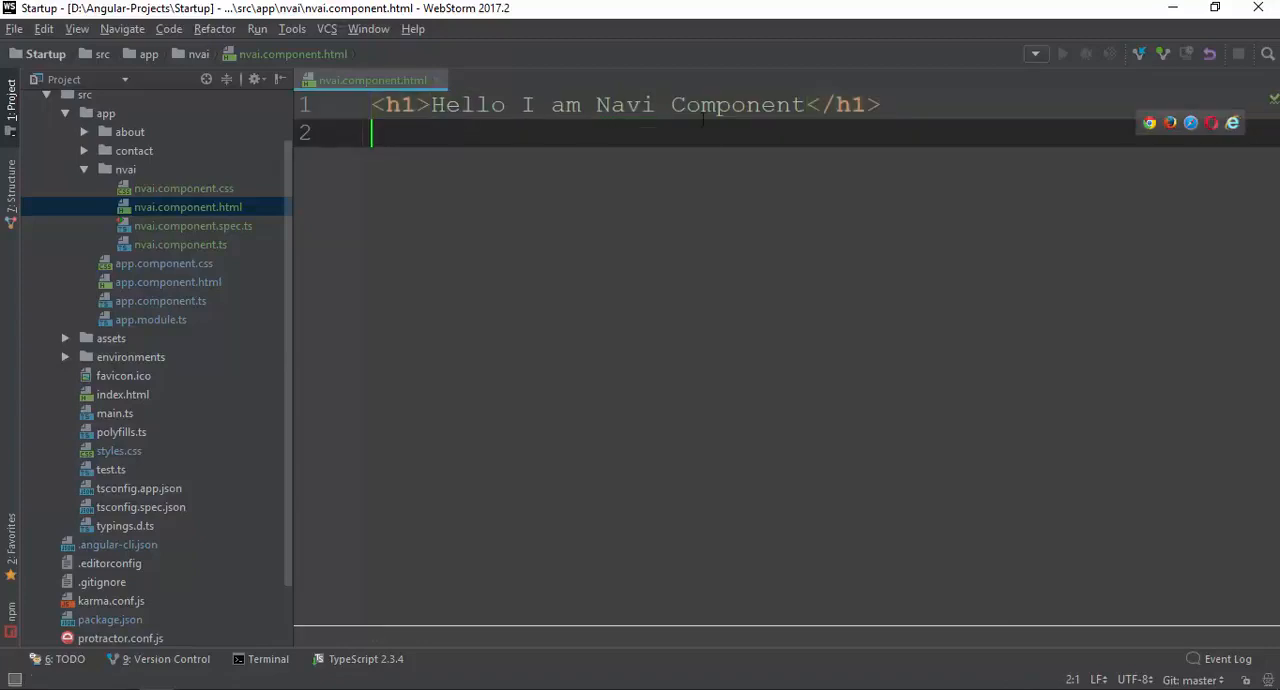
mouse_move(244, 190)
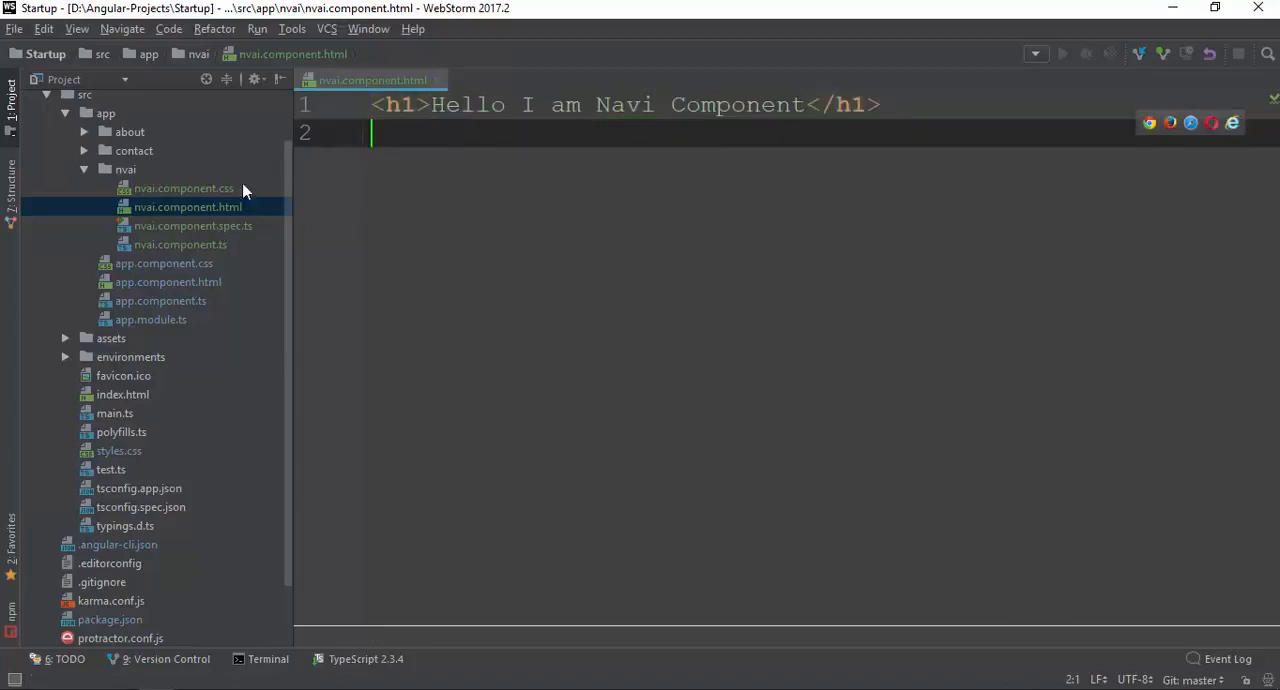
left_click(460, 104)
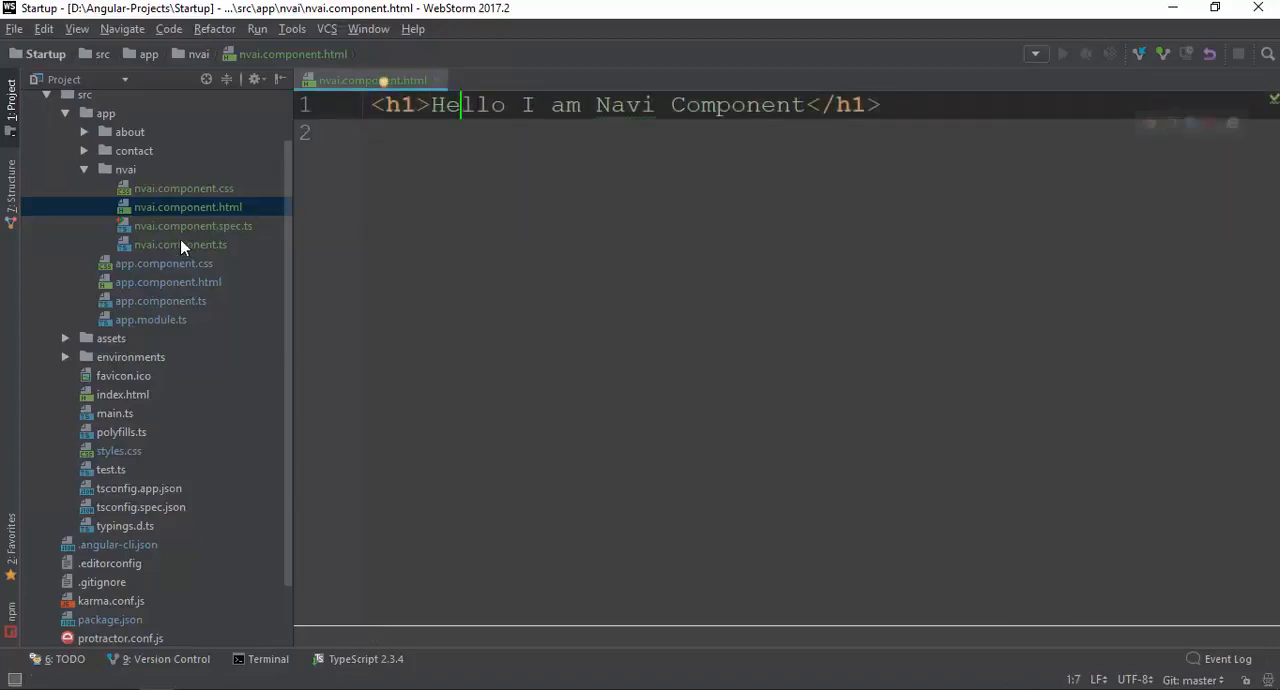
left_click(180, 244)
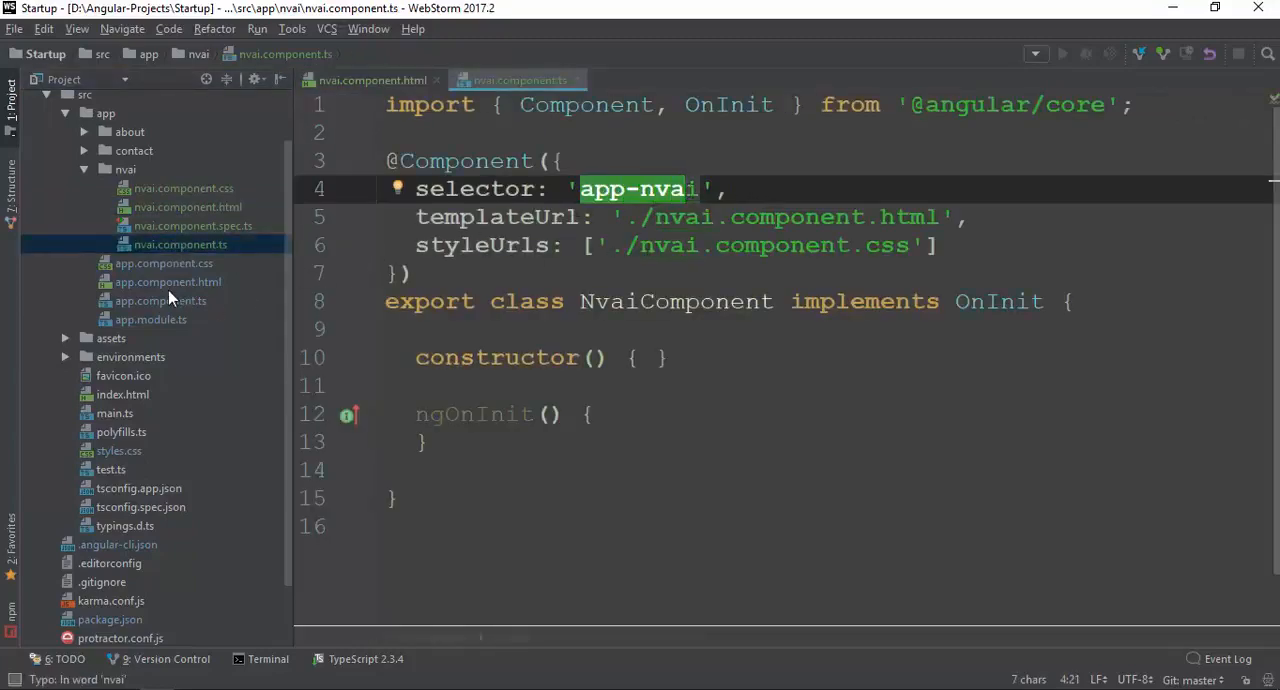
left_click(168, 280)
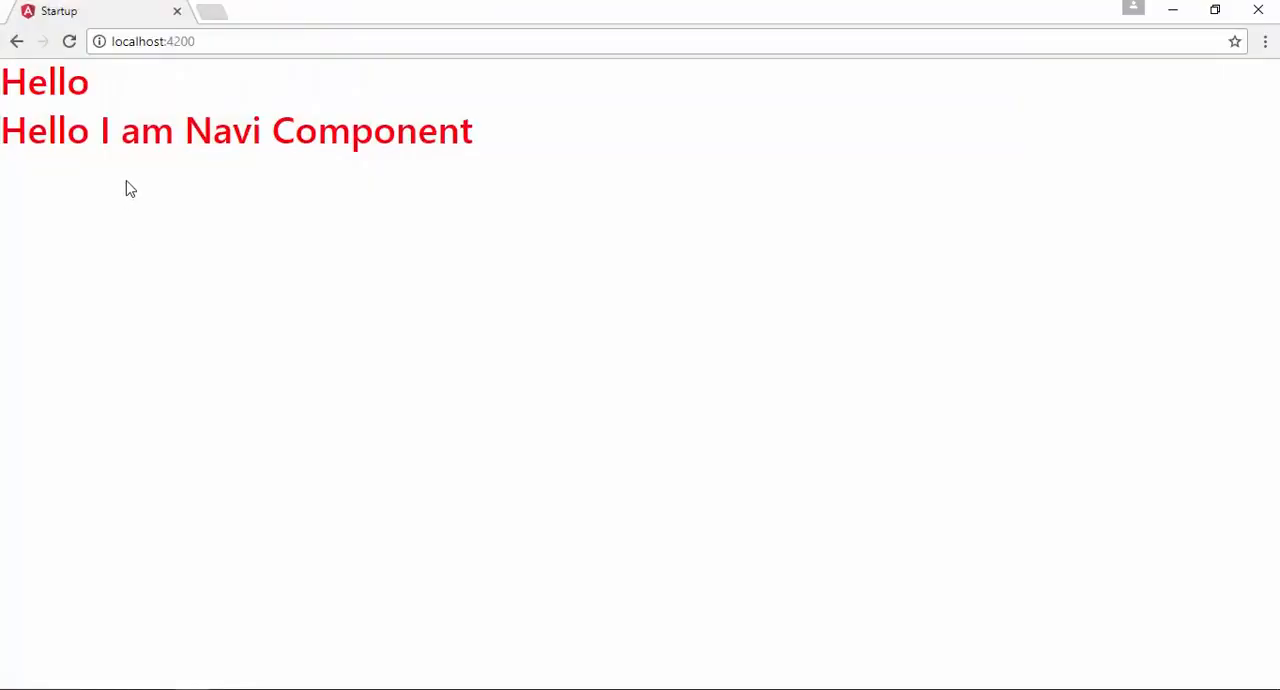
Check the Navi Component heading on localhost:4200, then return to app.component.html.
left_click_drag(0, 130, 472, 130)
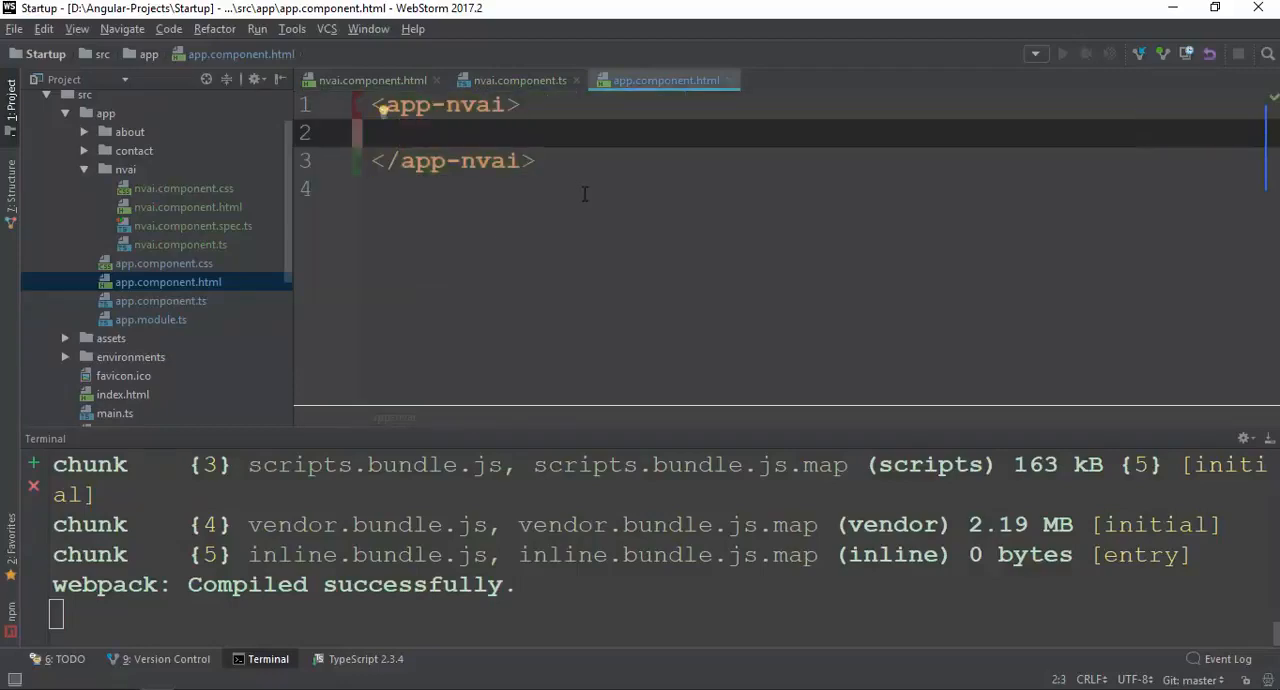
Write <p>I am from Brighter Myanmar.</p> between the app-nvai tags in app.component.html.
type("<p>I am f</p>")
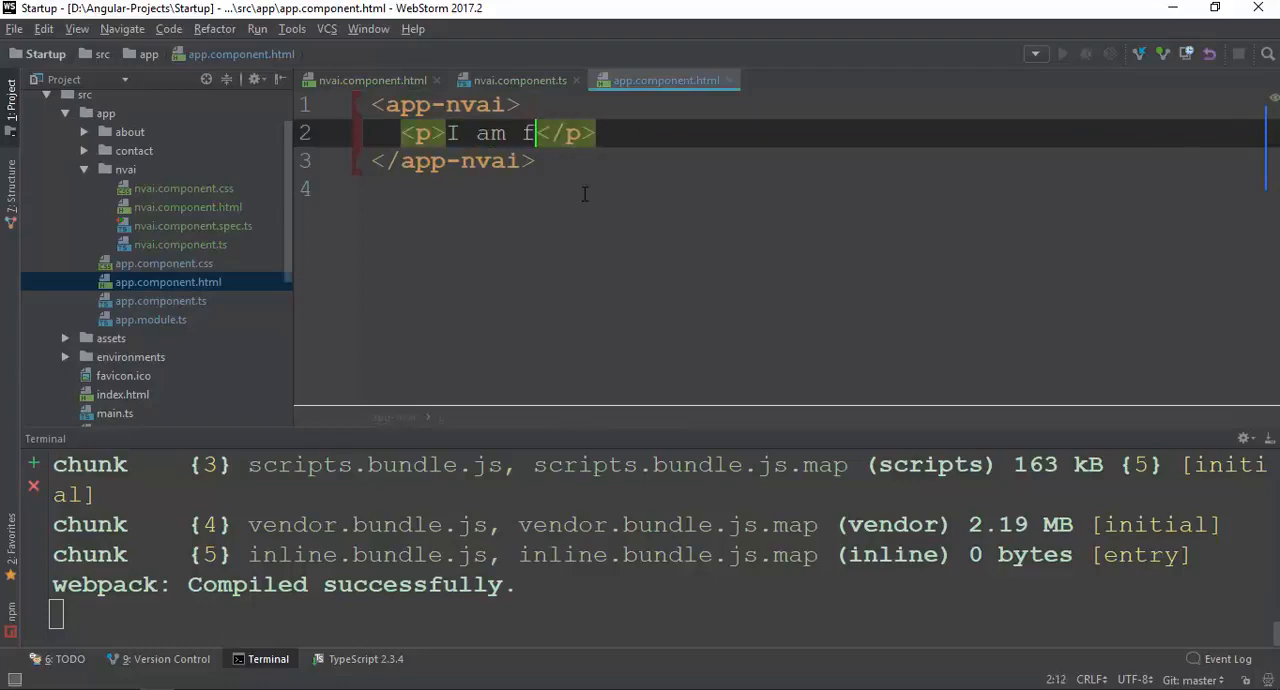
type("rom Brighter")
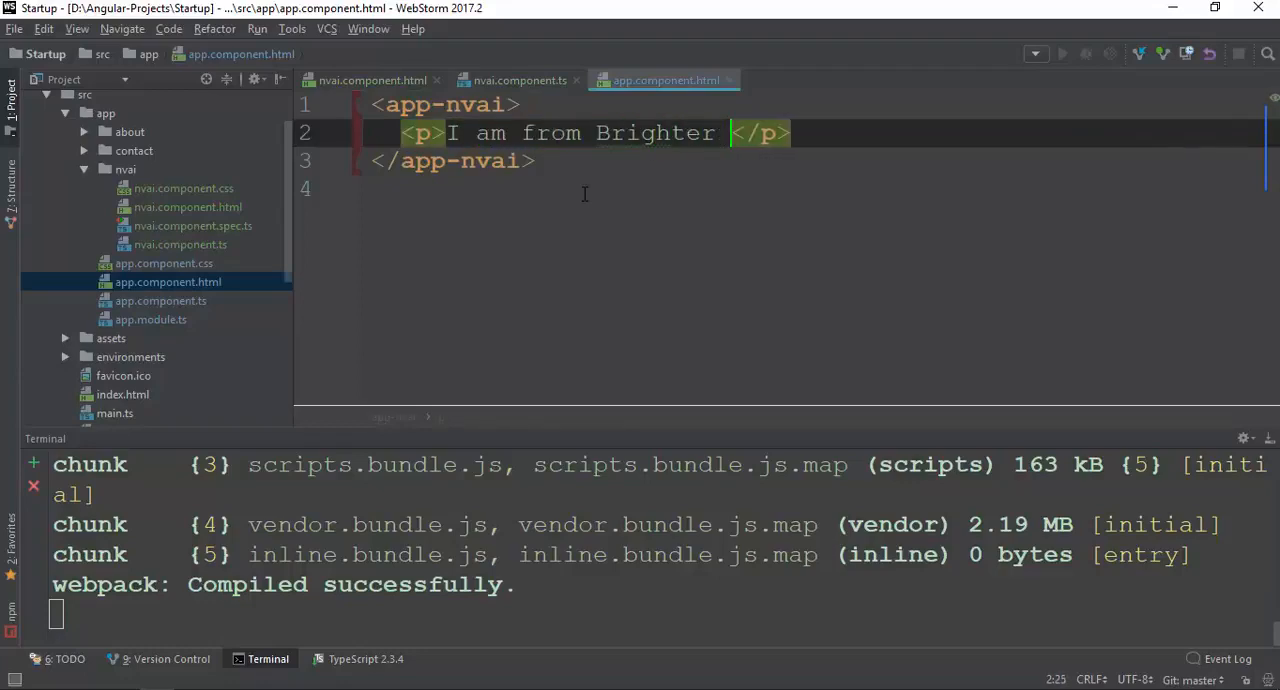
type("Myanmar.")
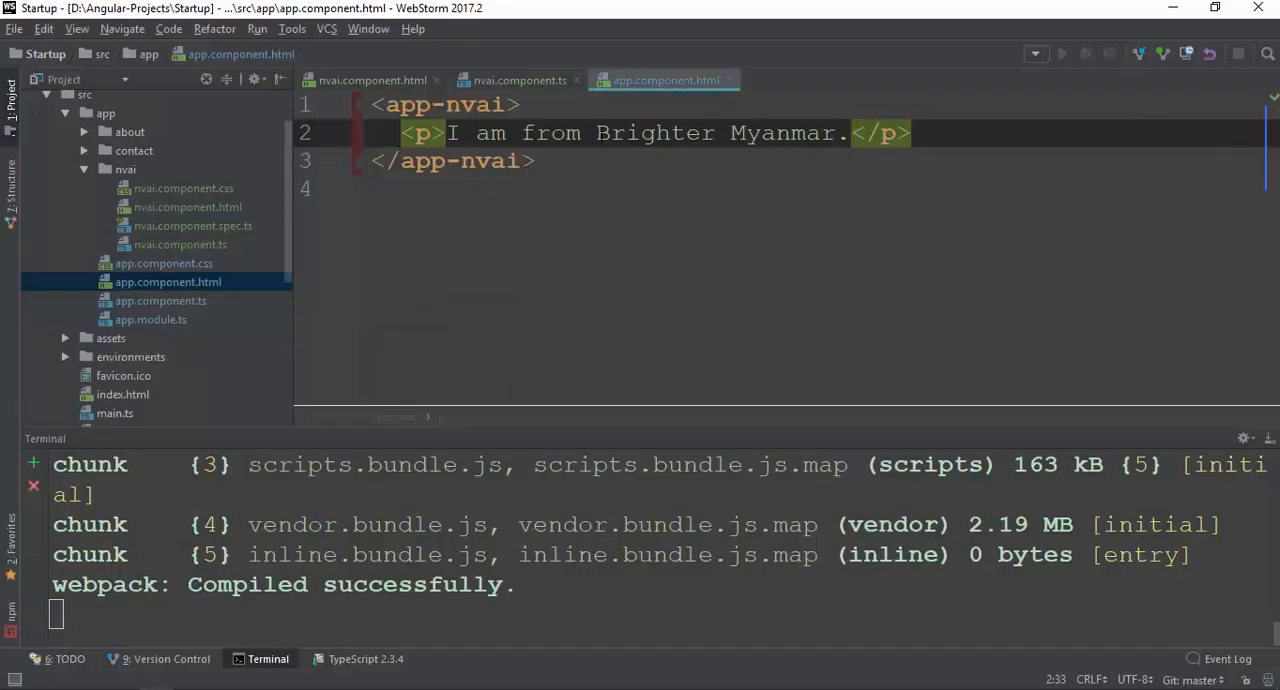
type("h1")
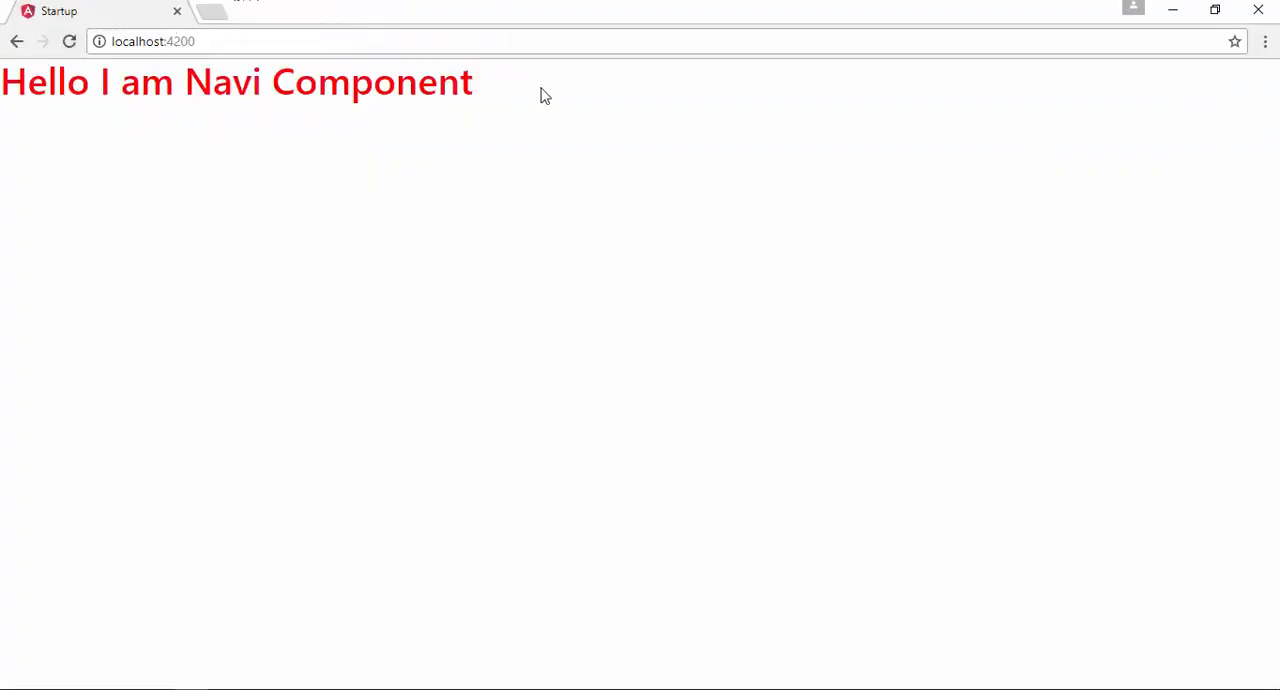
mouse_move(398, 332)
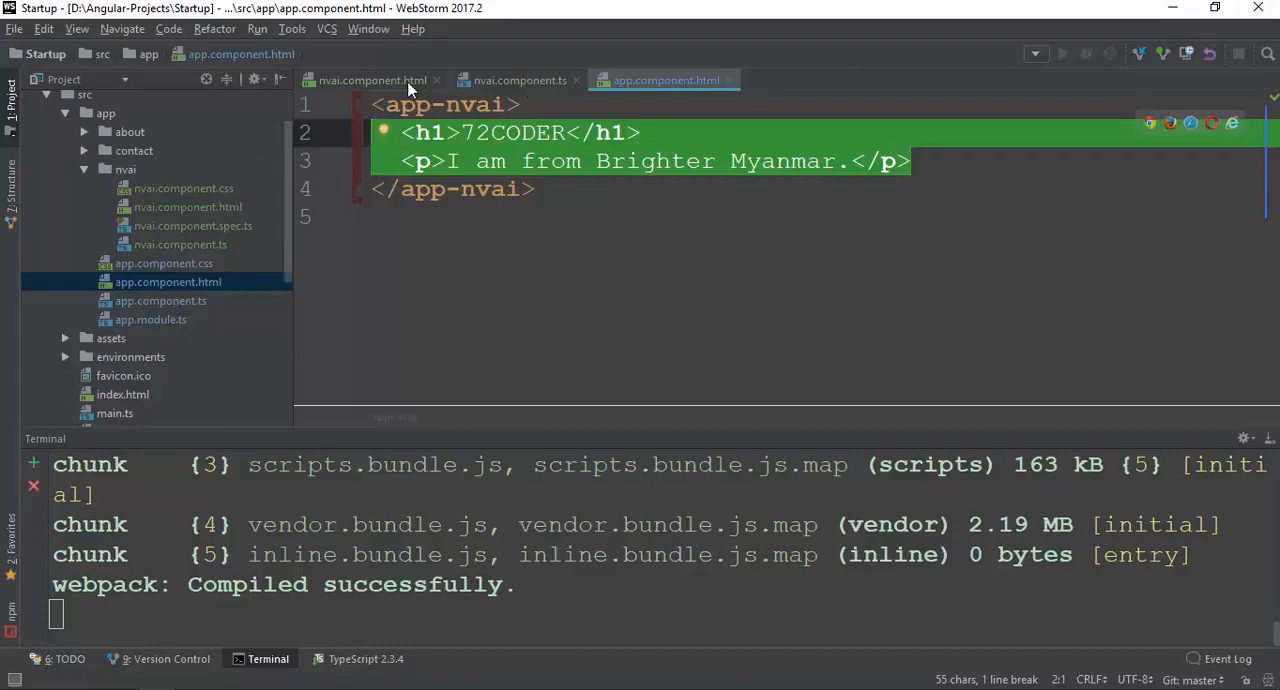
Add <ng-content></ng-content> under the h1 in nvai.component.html and save.
left_click(372, 80)
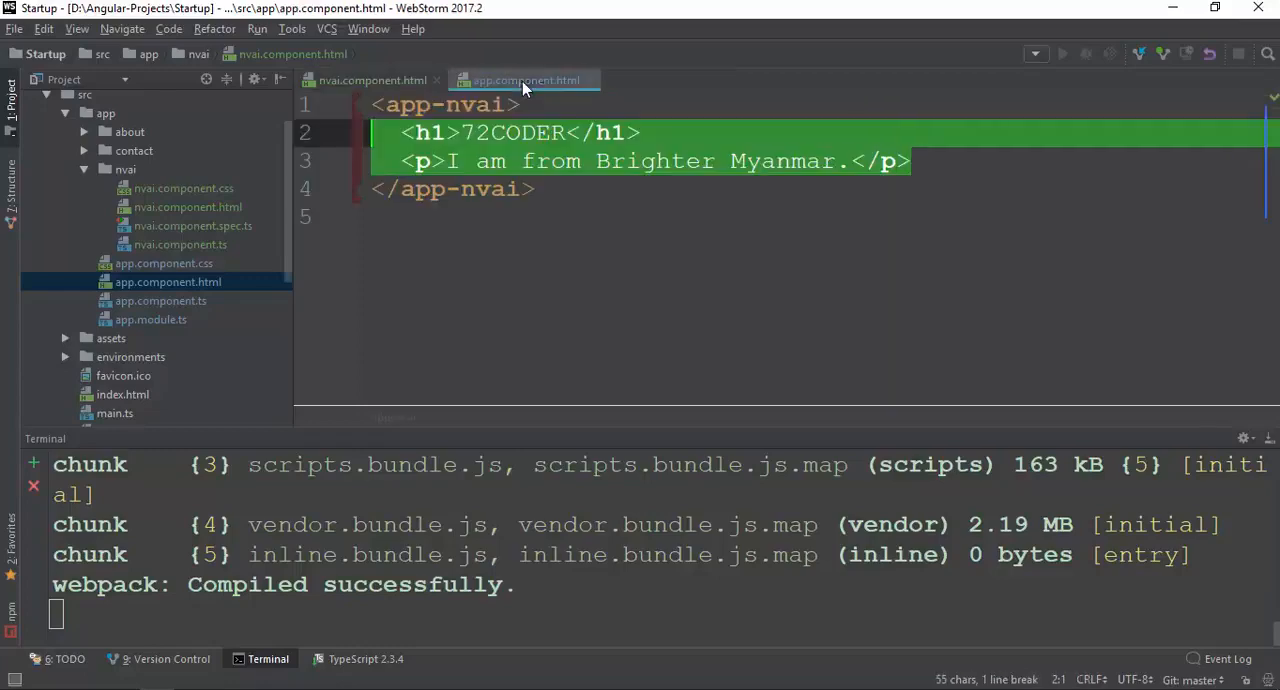
left_click(444, 104)
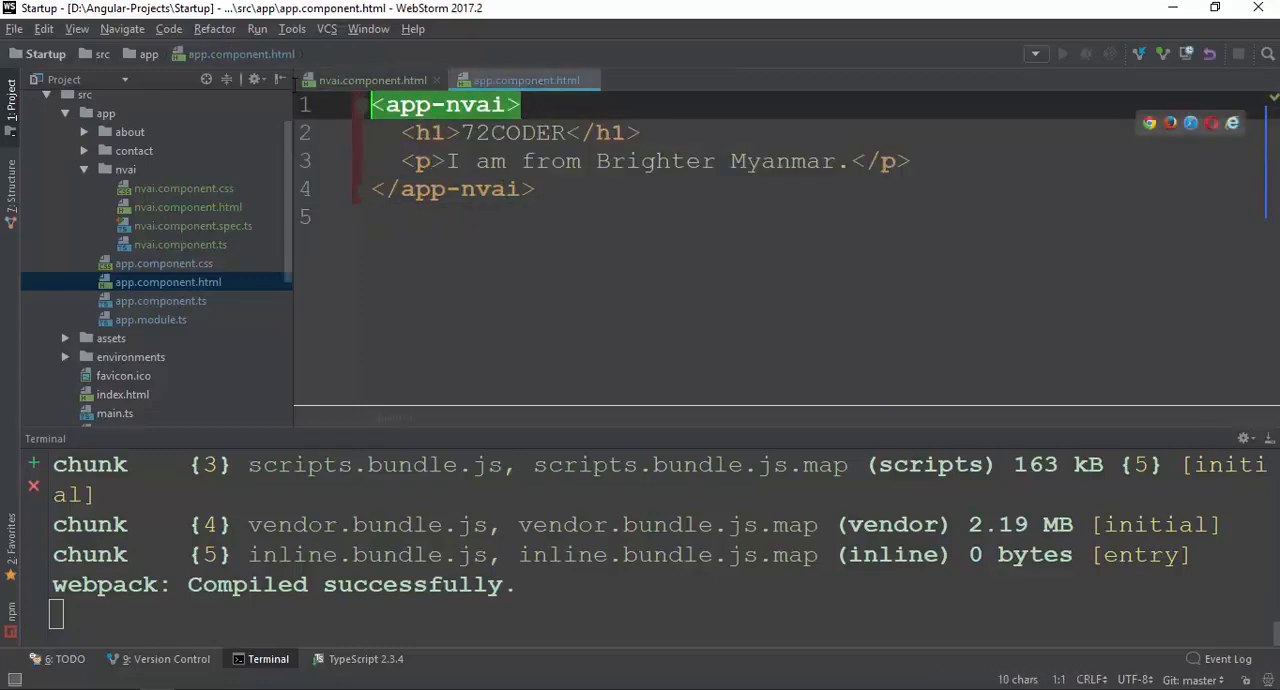
left_click(450, 188)
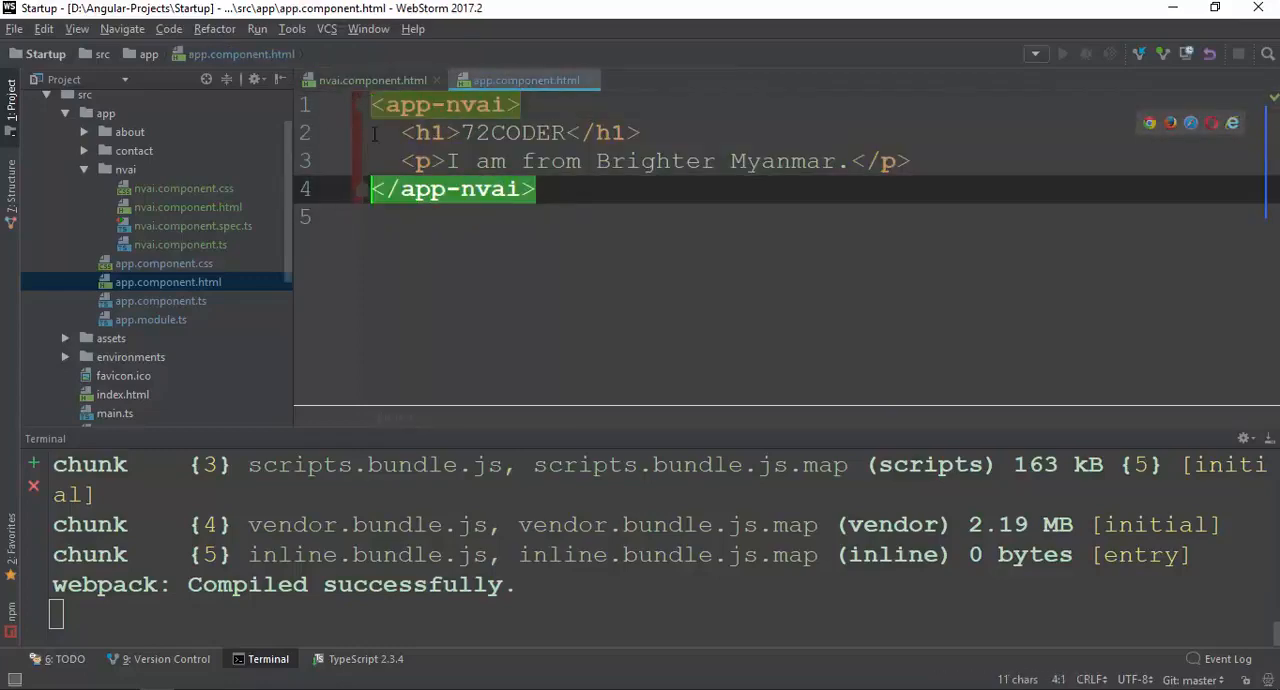
left_click(372, 80)
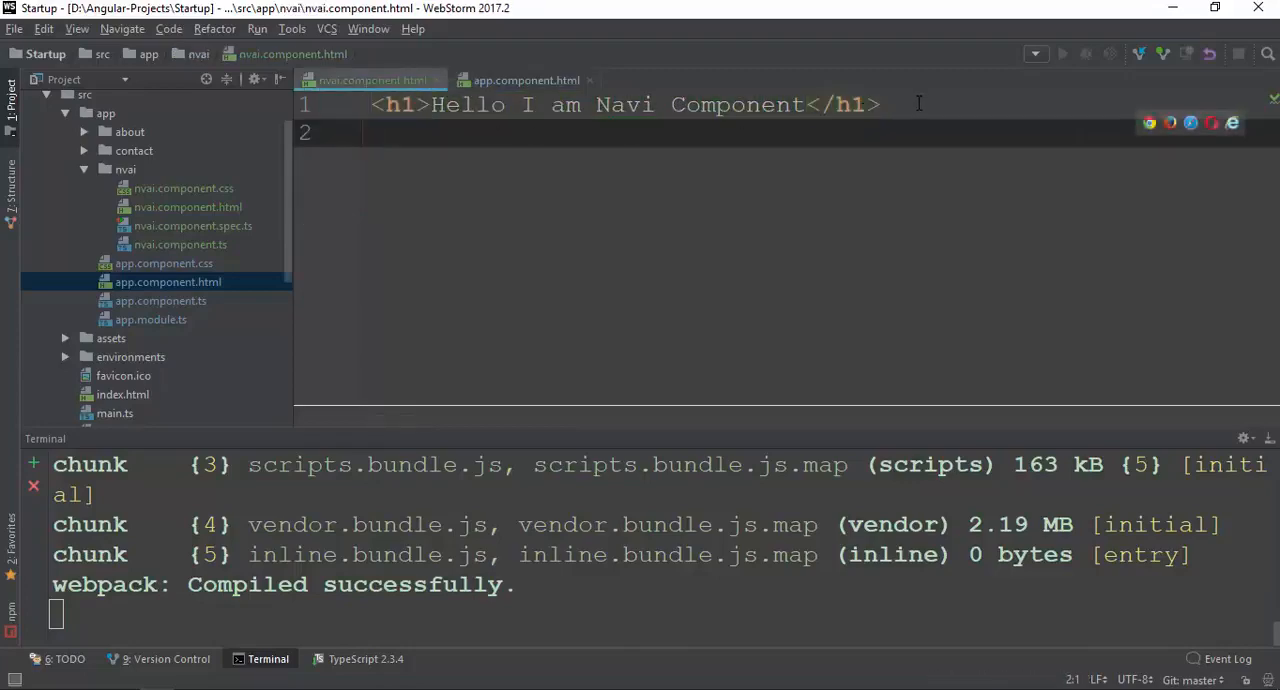
type("<ng-content></ng-content>")
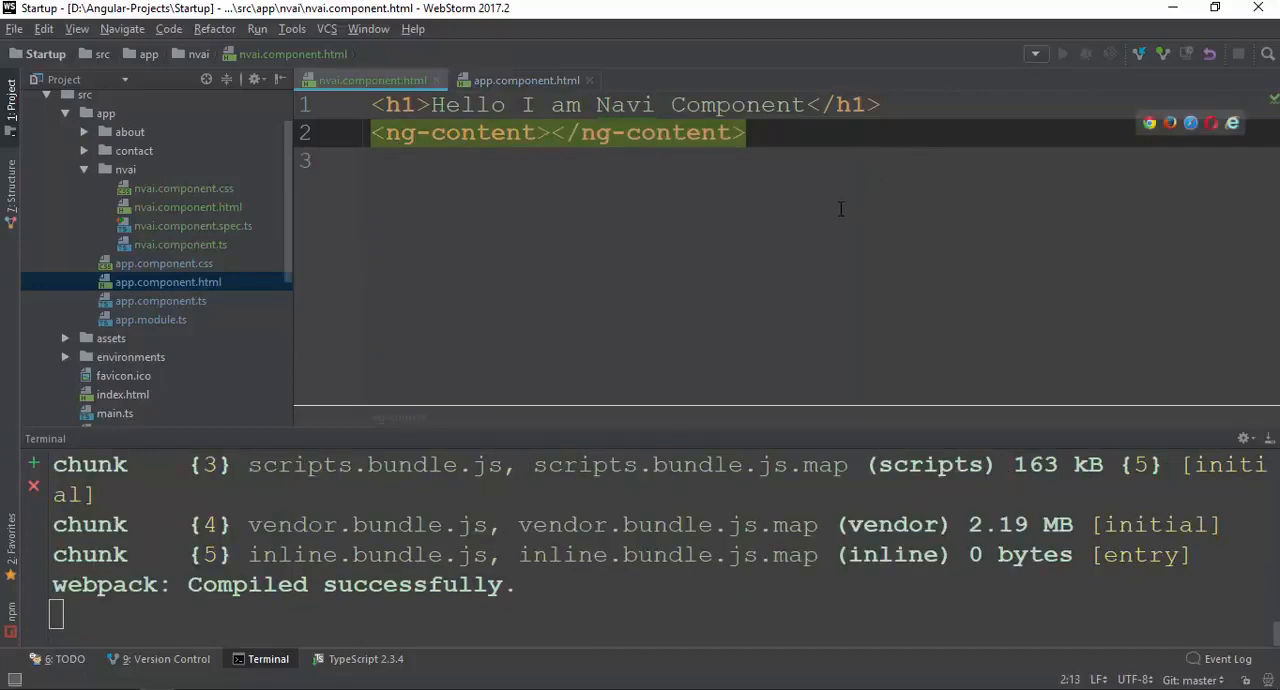
left_click(550, 132)
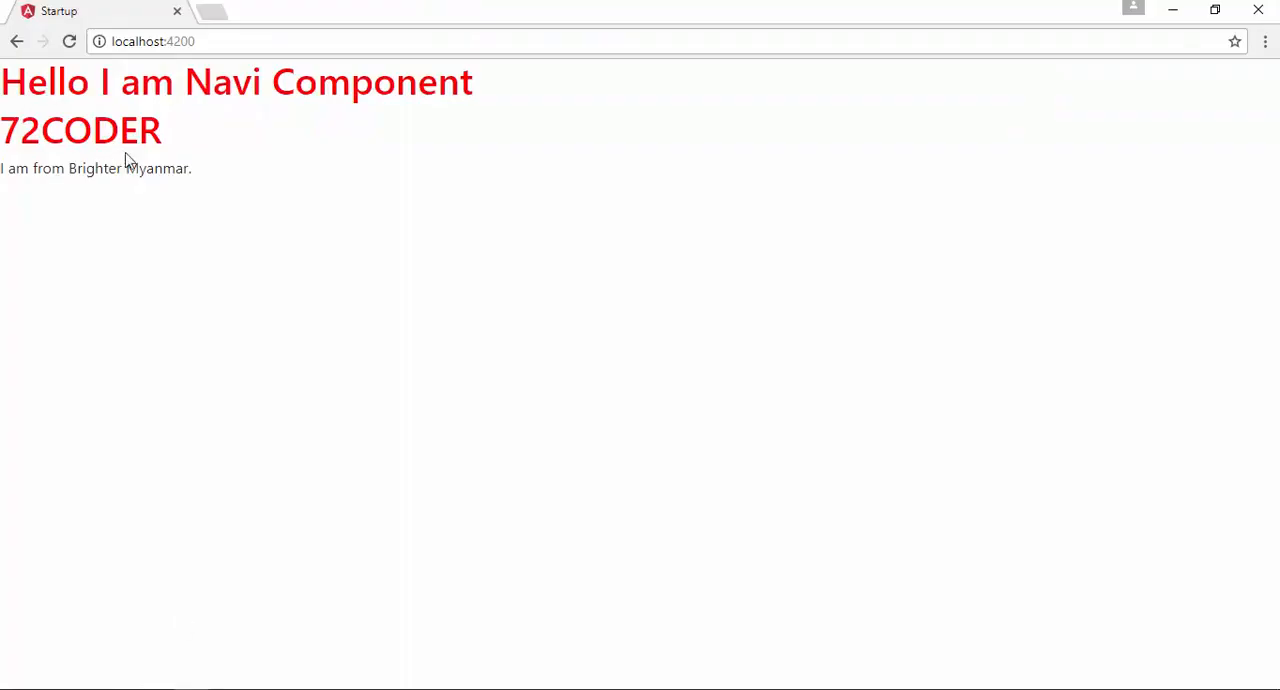
Reload localhost:4200 to see the projected 72CODER heading and paragraph under the Navi heading.
triple_click(96, 168)
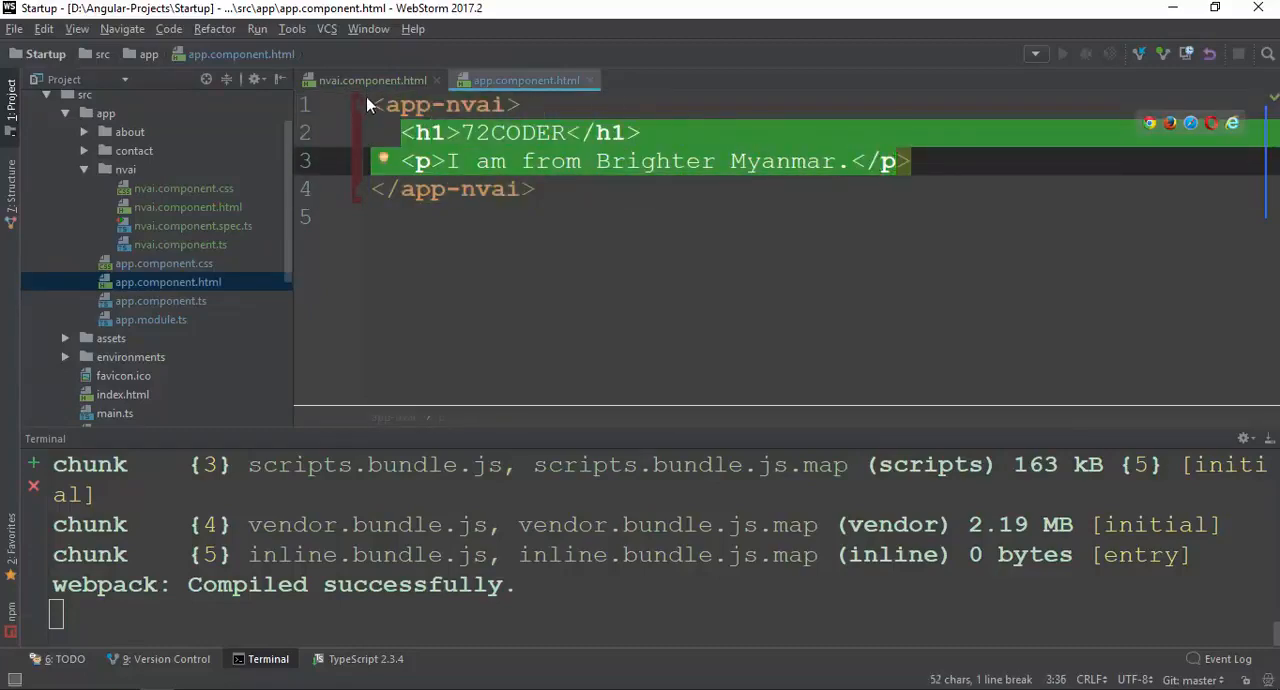
Duplicate the app-nvai block in app.component.html and confirm Chrome renders it twice.
left_click(372, 80)
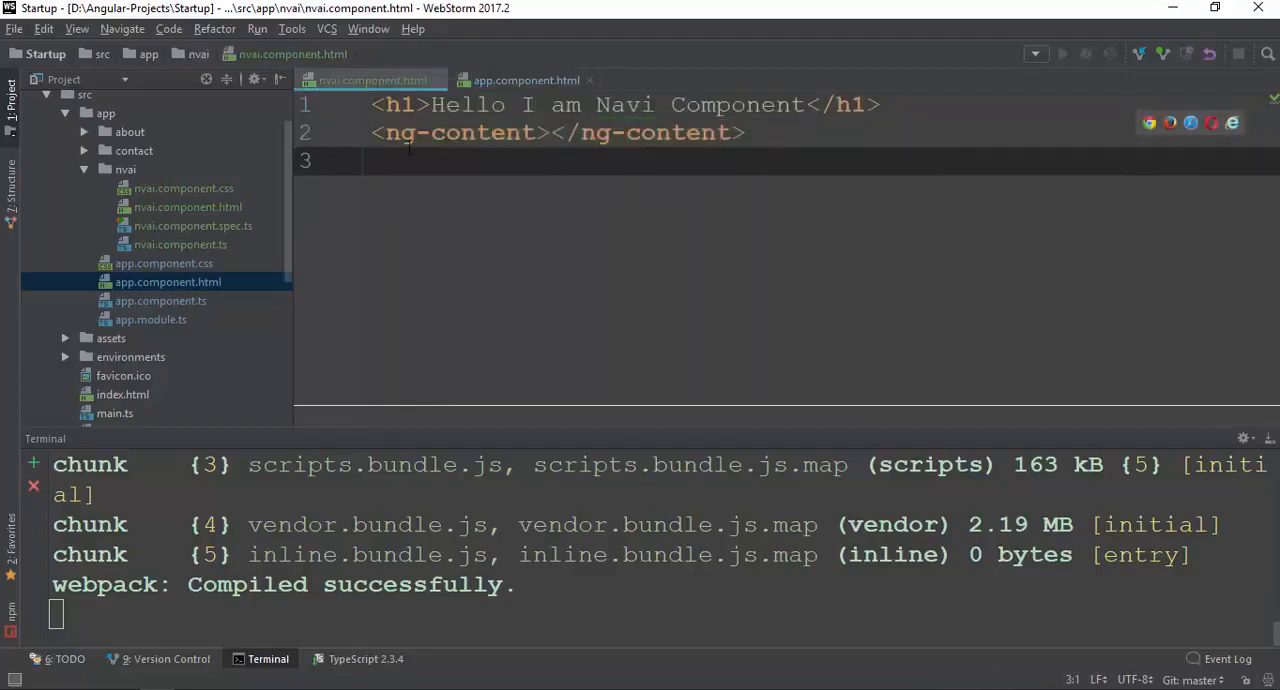
double_click(456, 132)
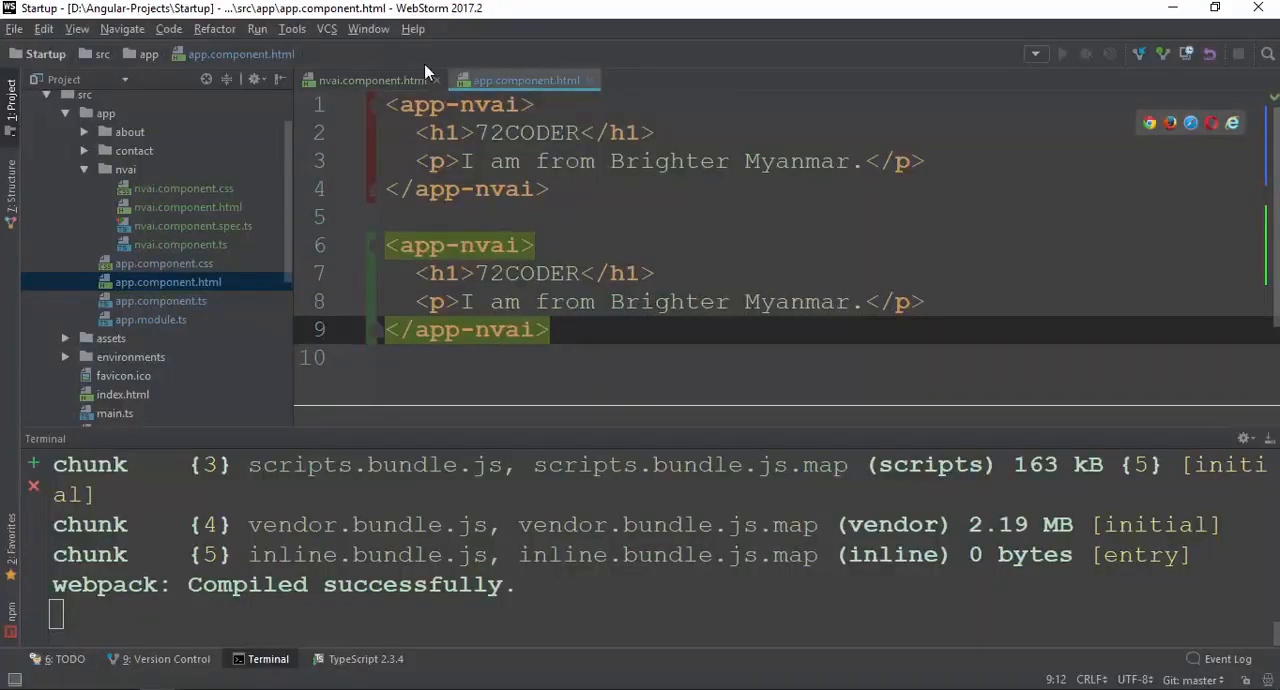
mouse_move(162, 638)
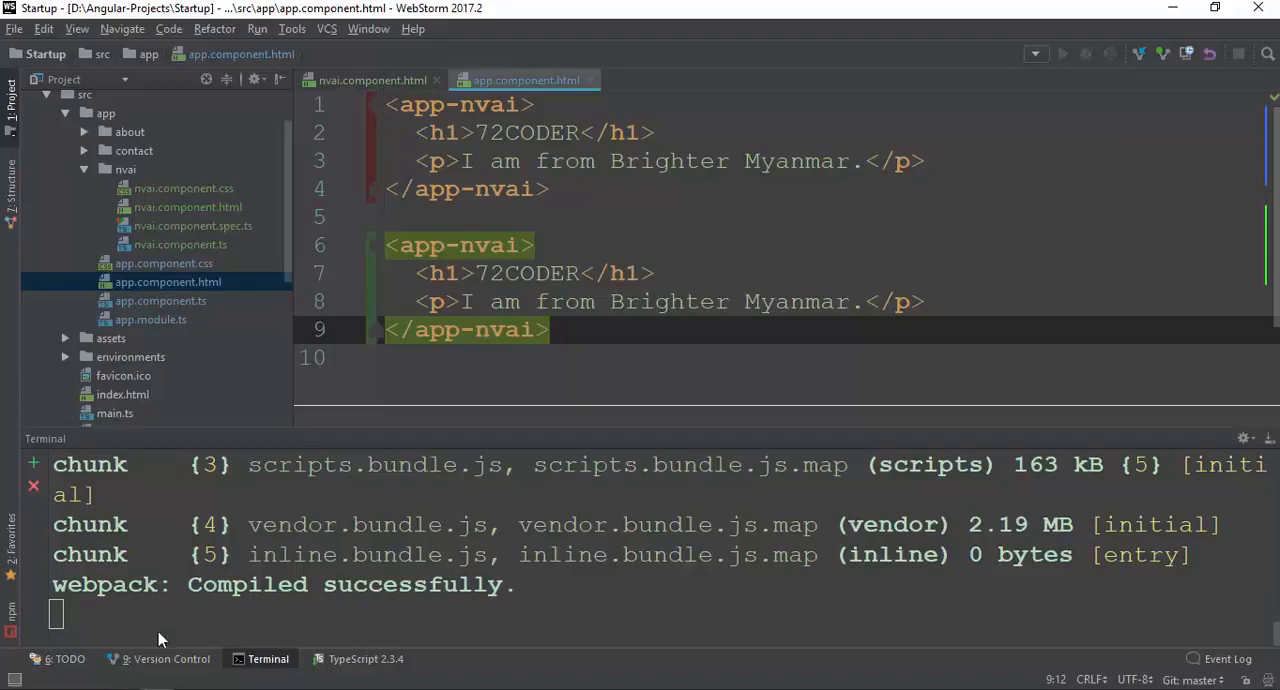
left_click(372, 80)
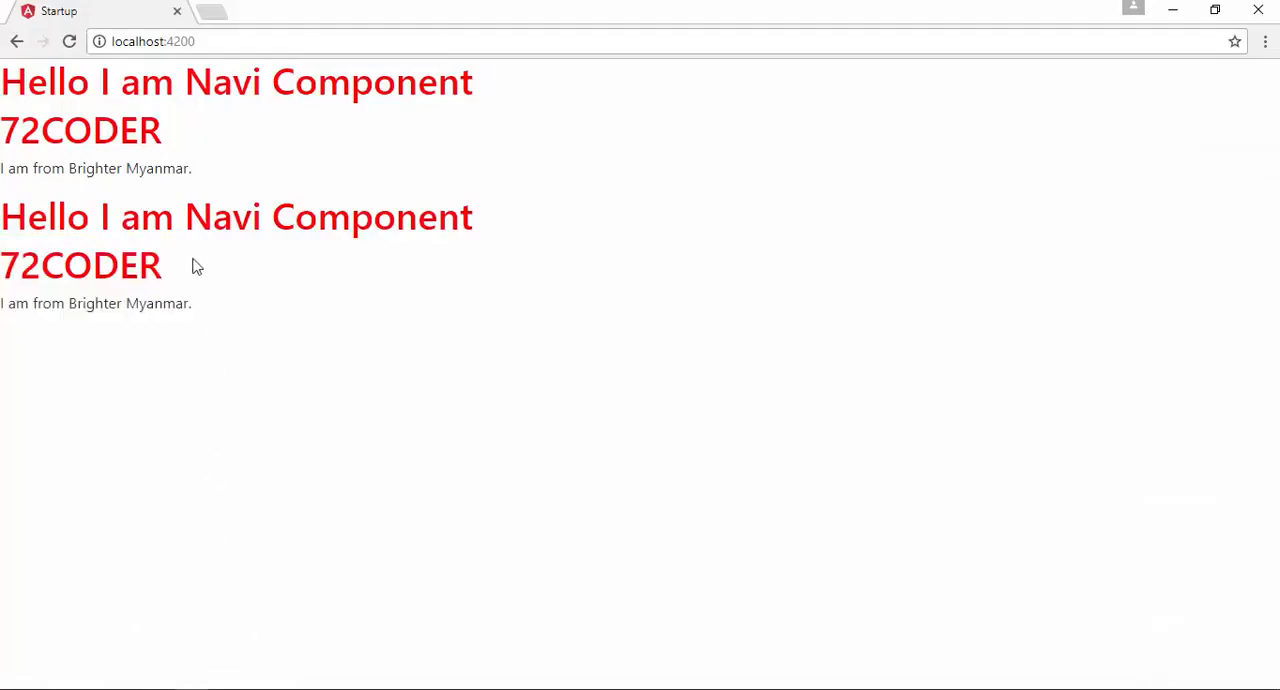
triple_click(96, 304)
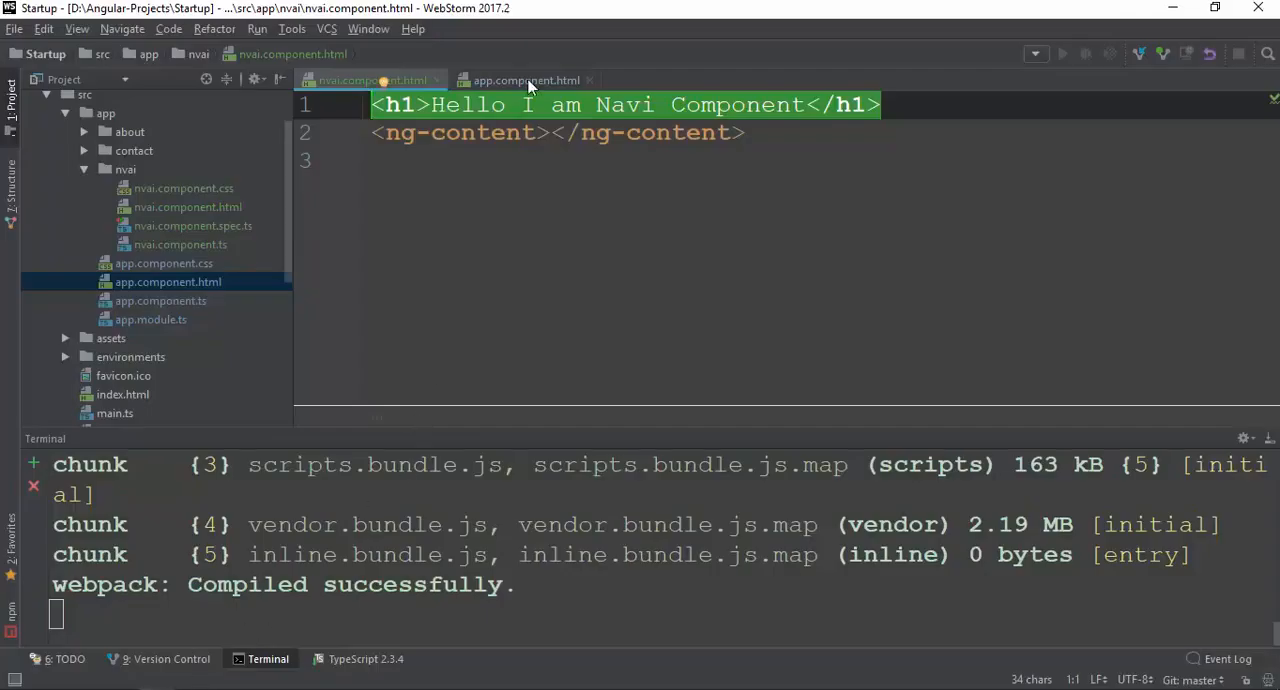
Undo the duplicate app-nvai block, then review the ng-content slot in nvai.component.html.
left_click(524, 80)
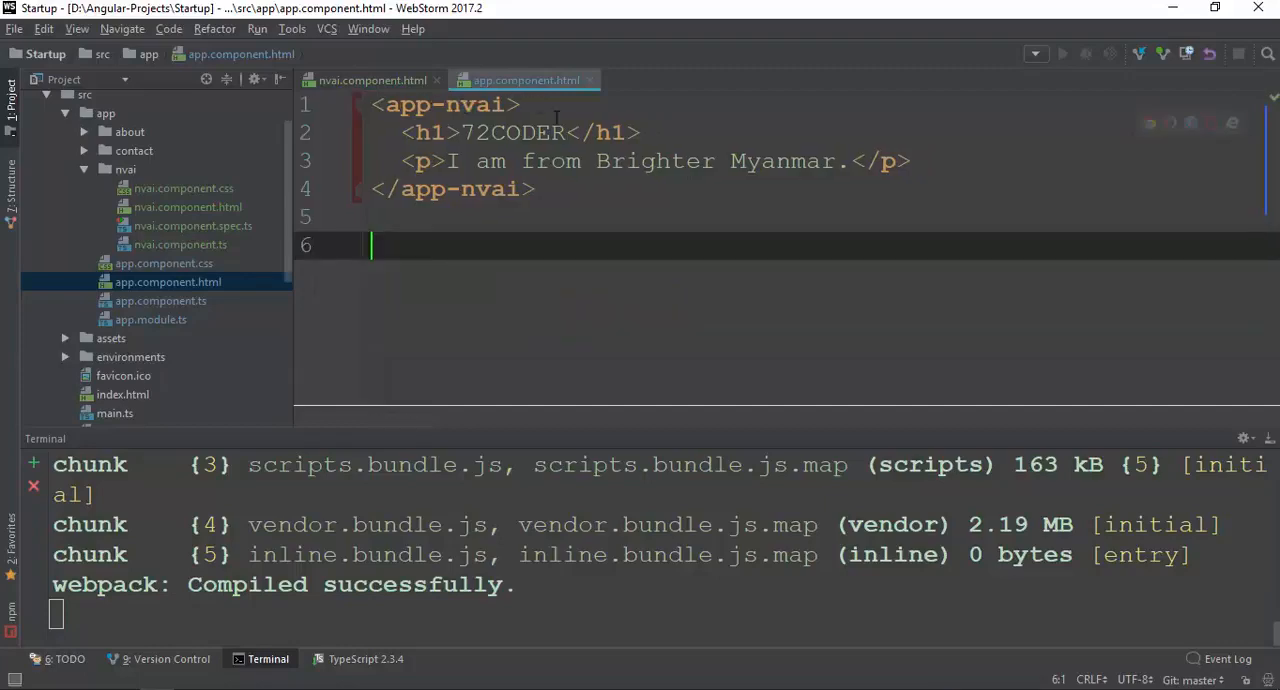
left_click_drag(402, 132, 910, 160)
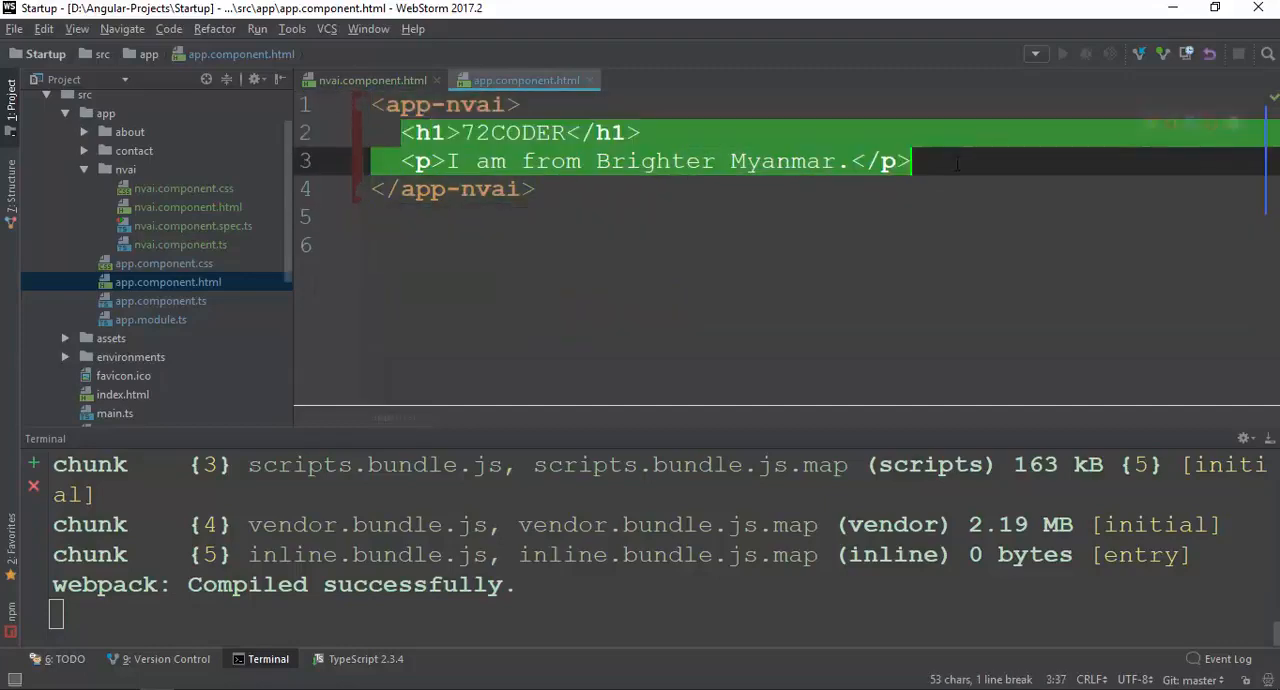
left_click(372, 80)
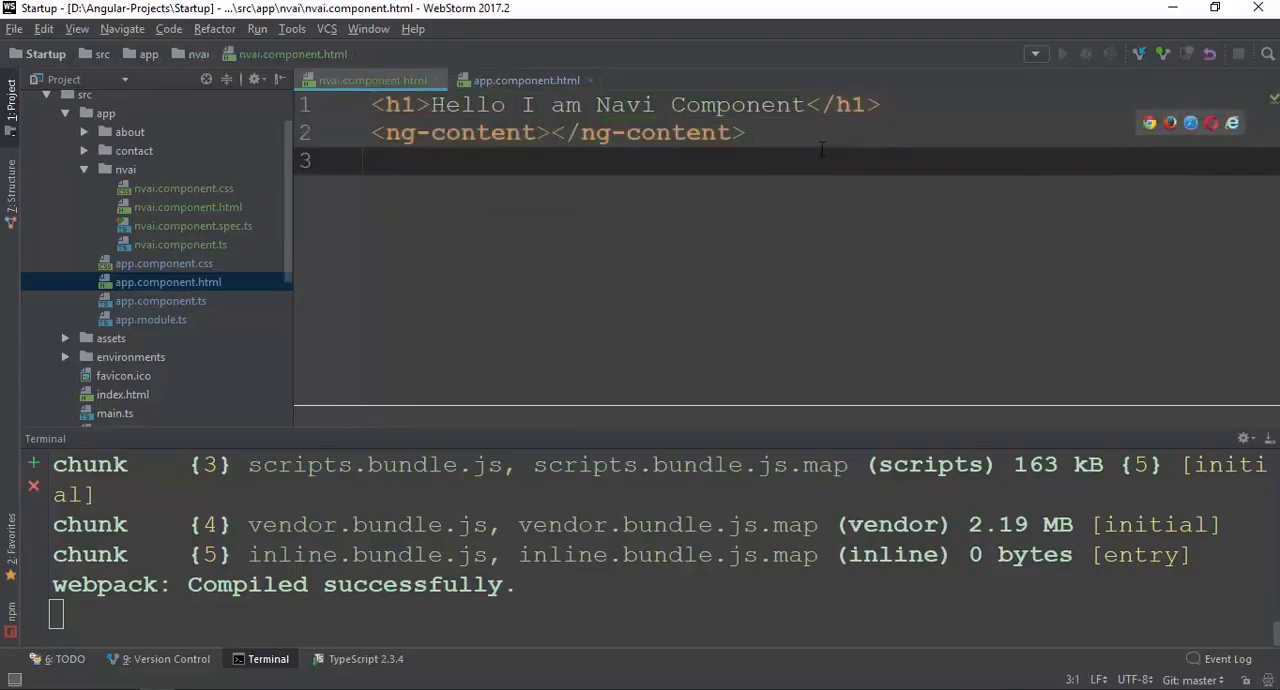
left_click(372, 160)
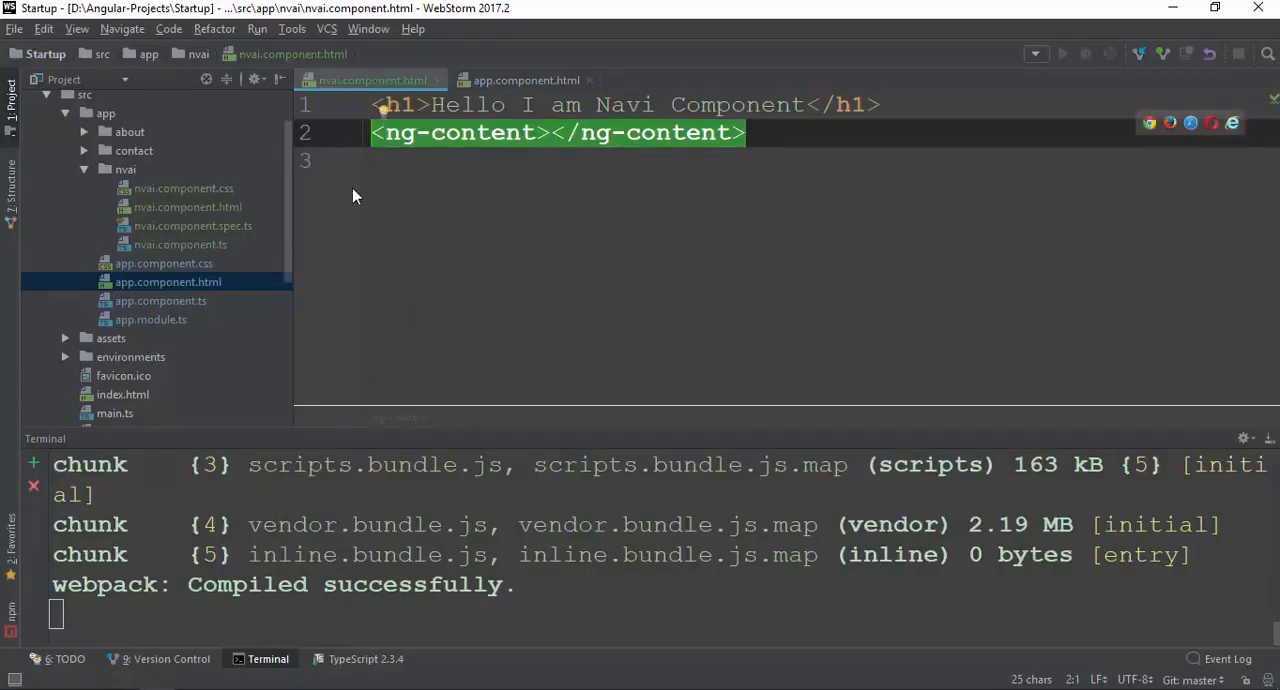
mouse_move(394, 110)
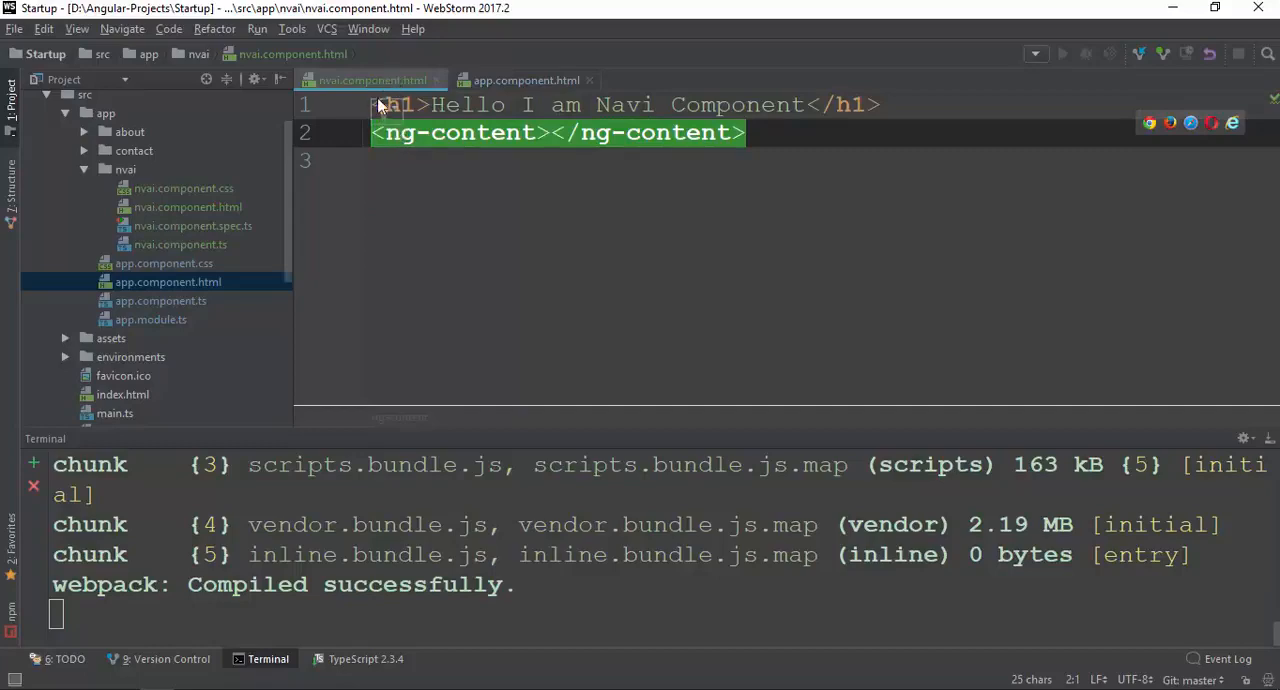
left_click(380, 160)
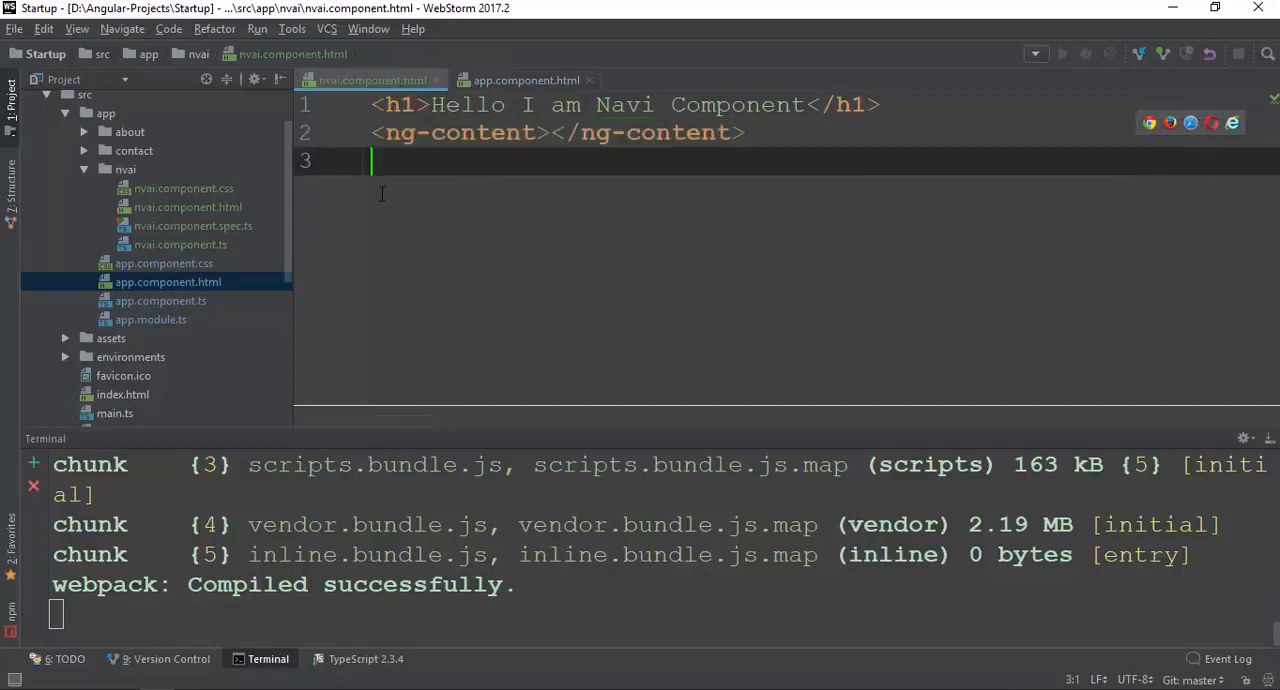
mouse_move(350, 188)
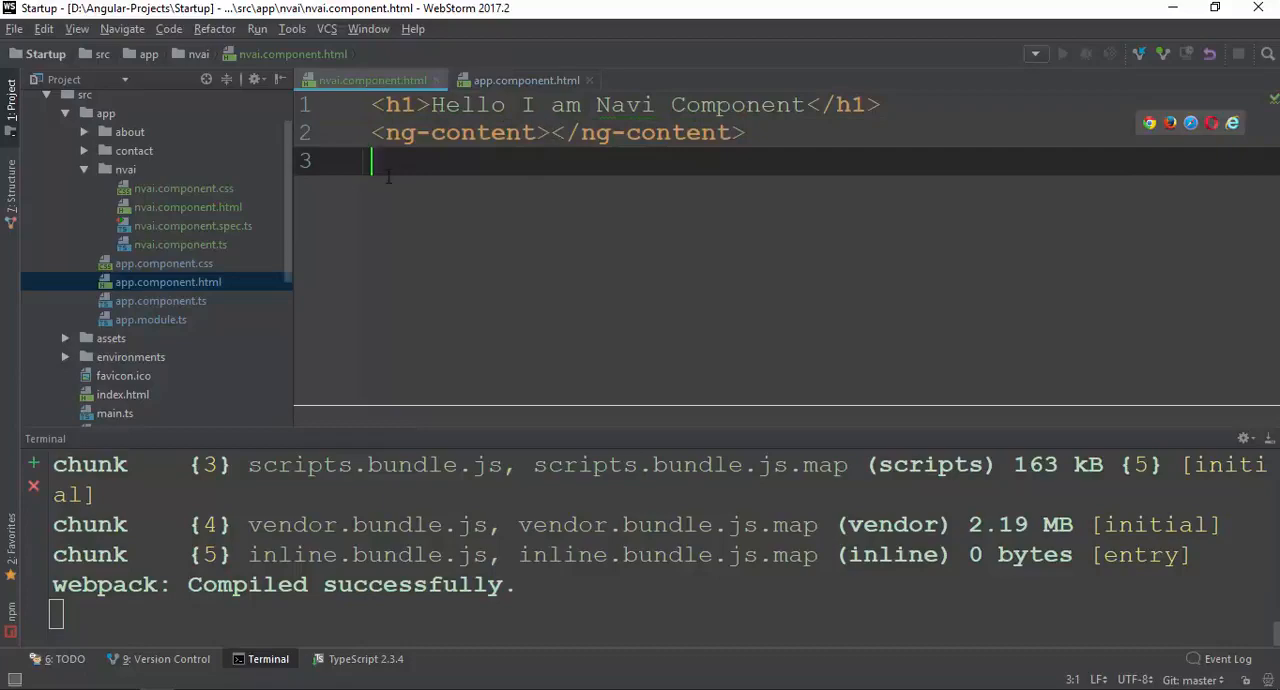
mouse_move(552, 344)
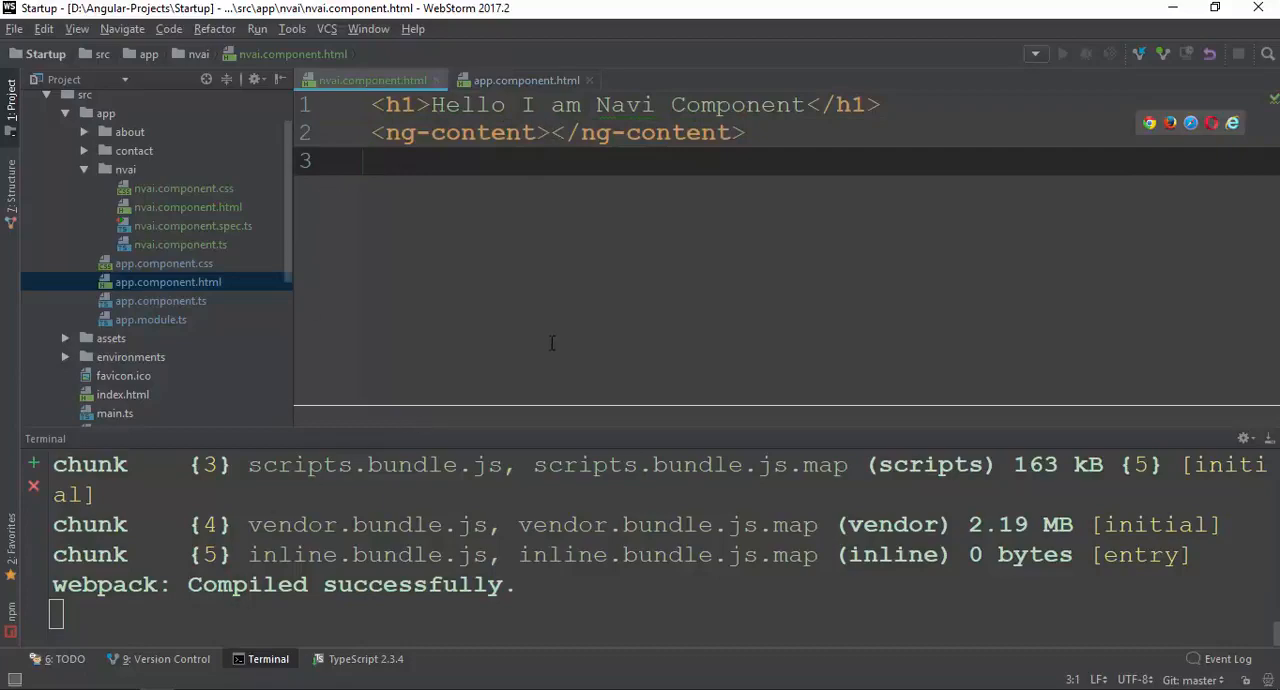